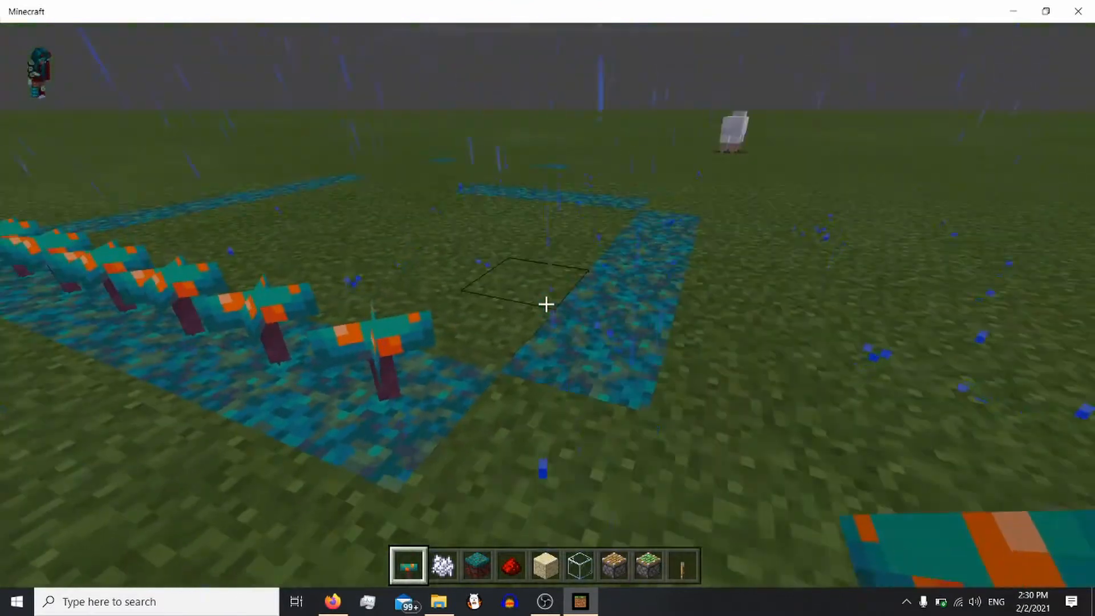
mouse_move(547, 303)
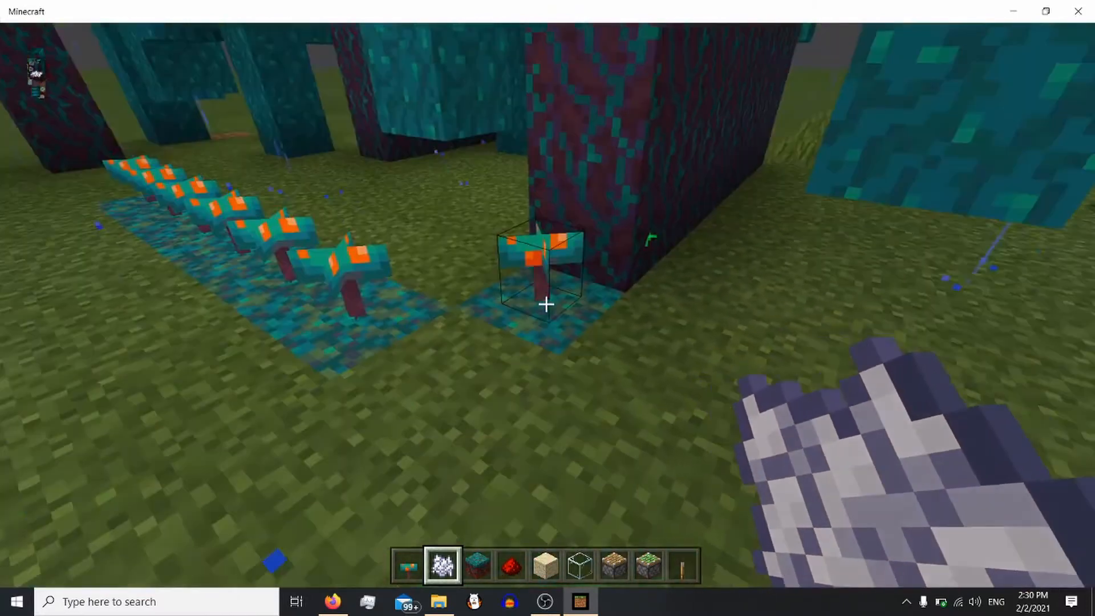
mouse_move(545, 304)
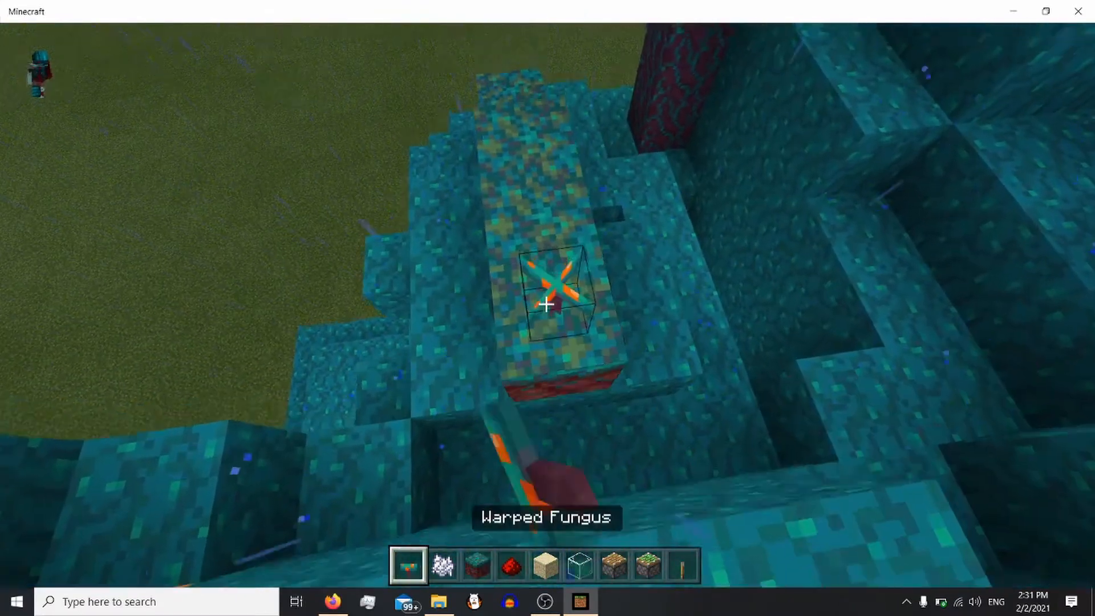
Step: Save and quit the fungus-growing world from the pause menu
key("2")
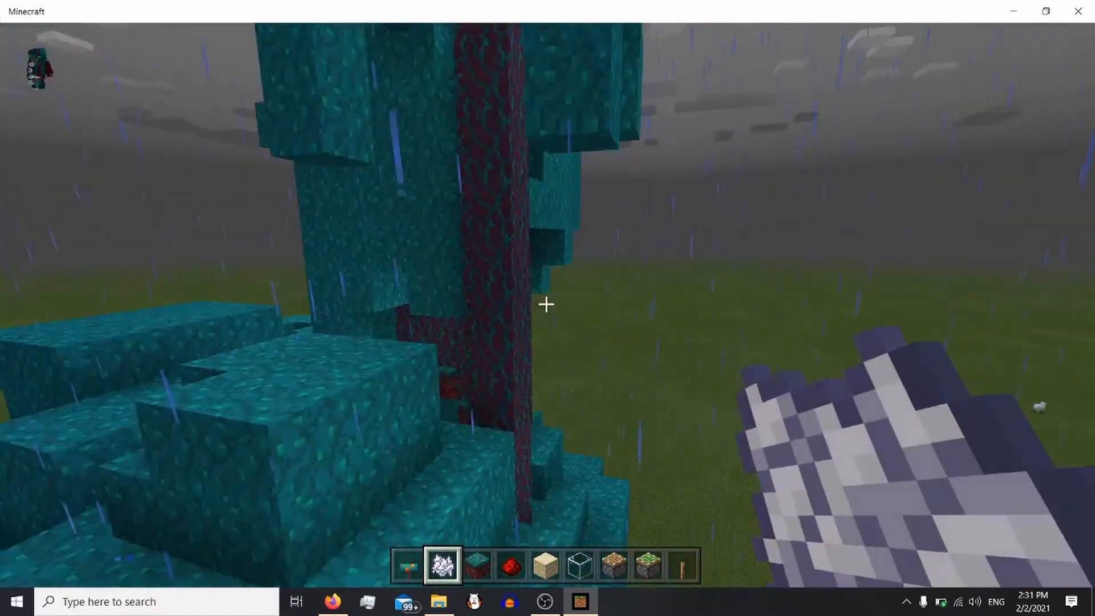
key("Escape")
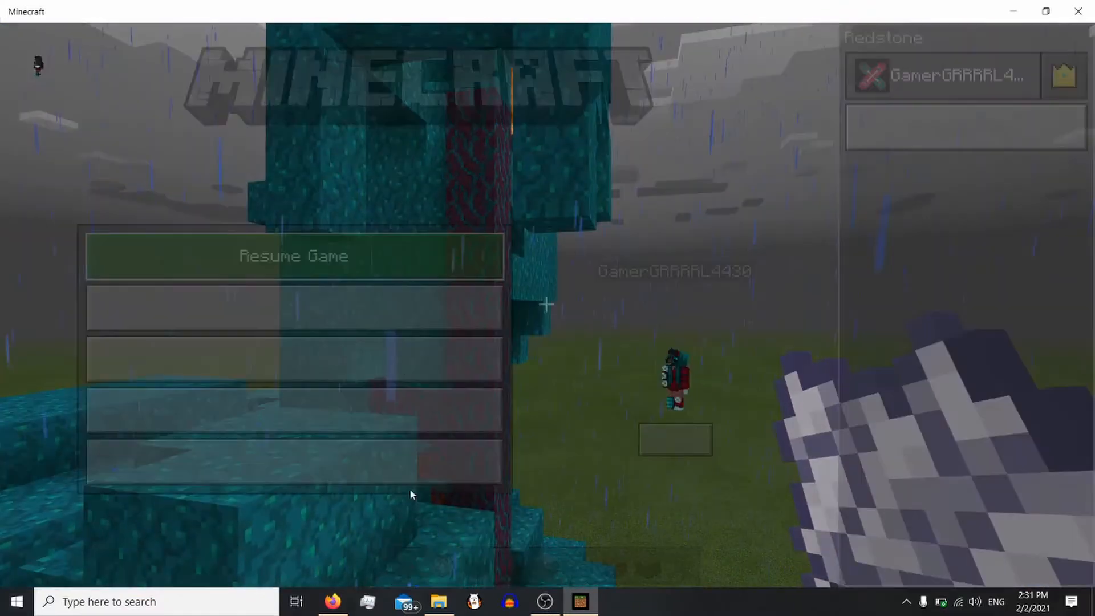
left_click(294, 255)
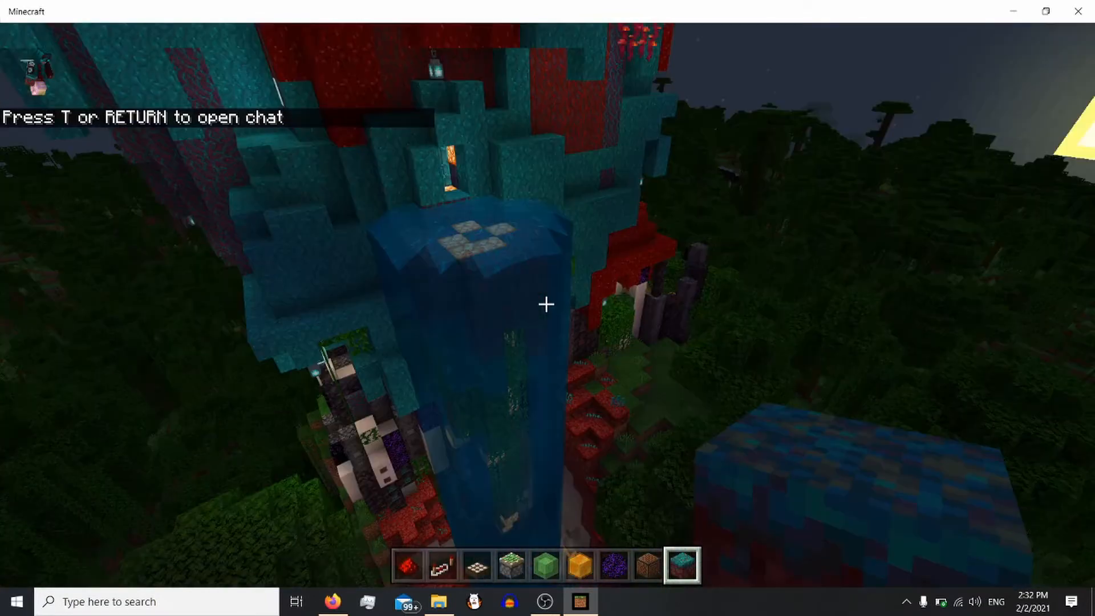
mouse_move(548, 304)
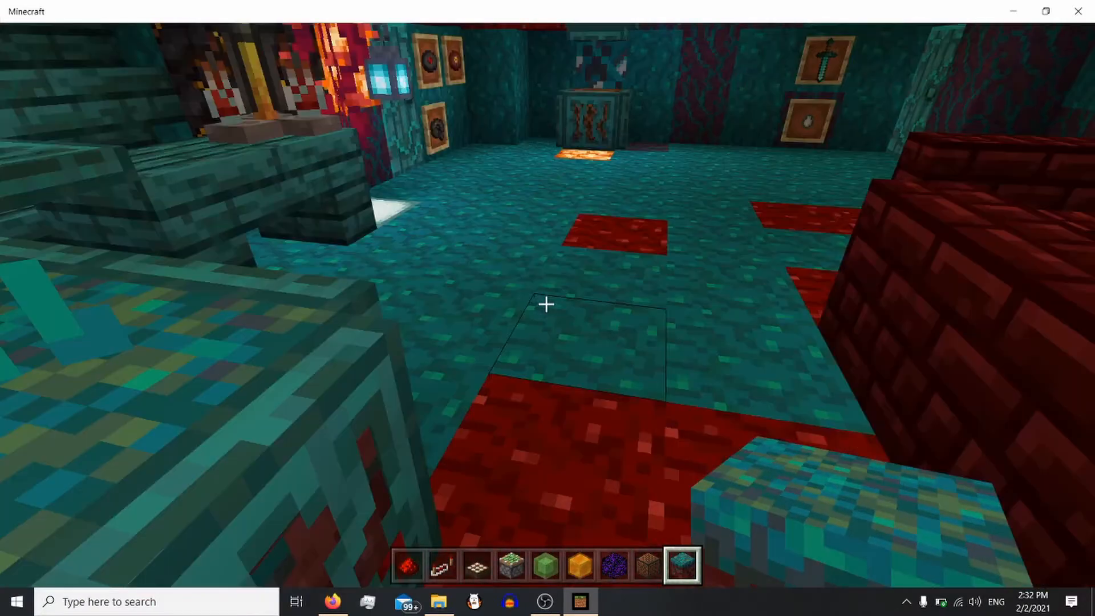
mouse_move(548, 303)
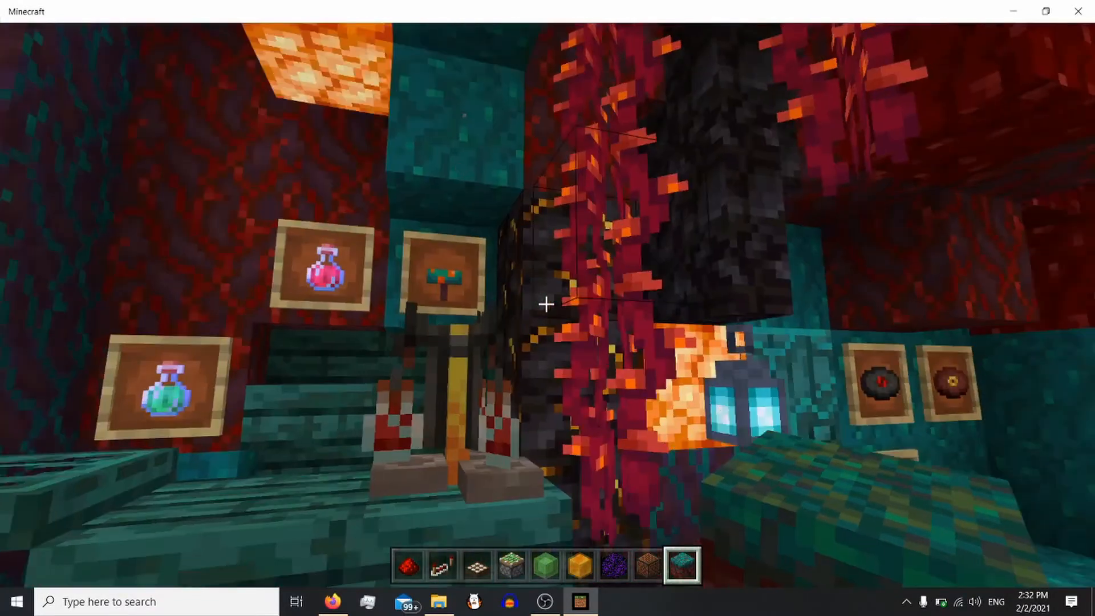
mouse_move(545, 304)
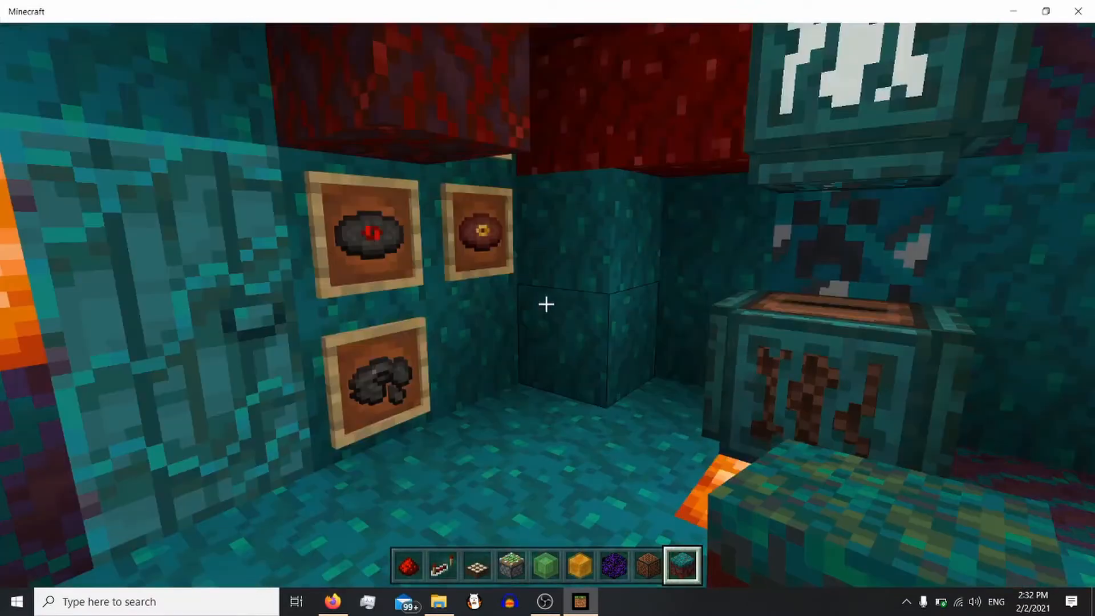
mouse_move(548, 304)
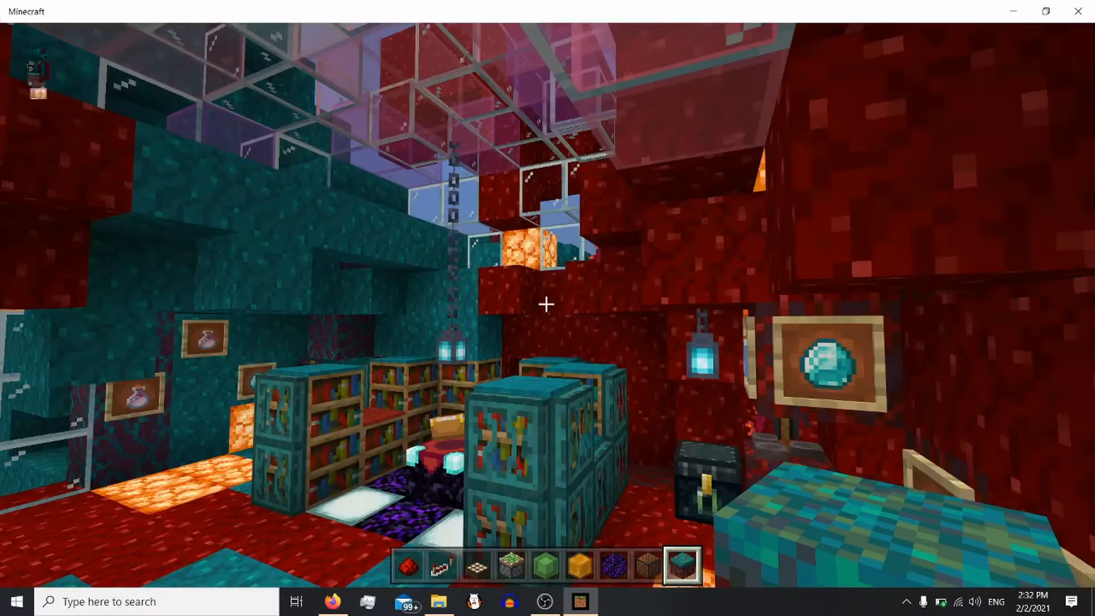
mouse_move(548, 303)
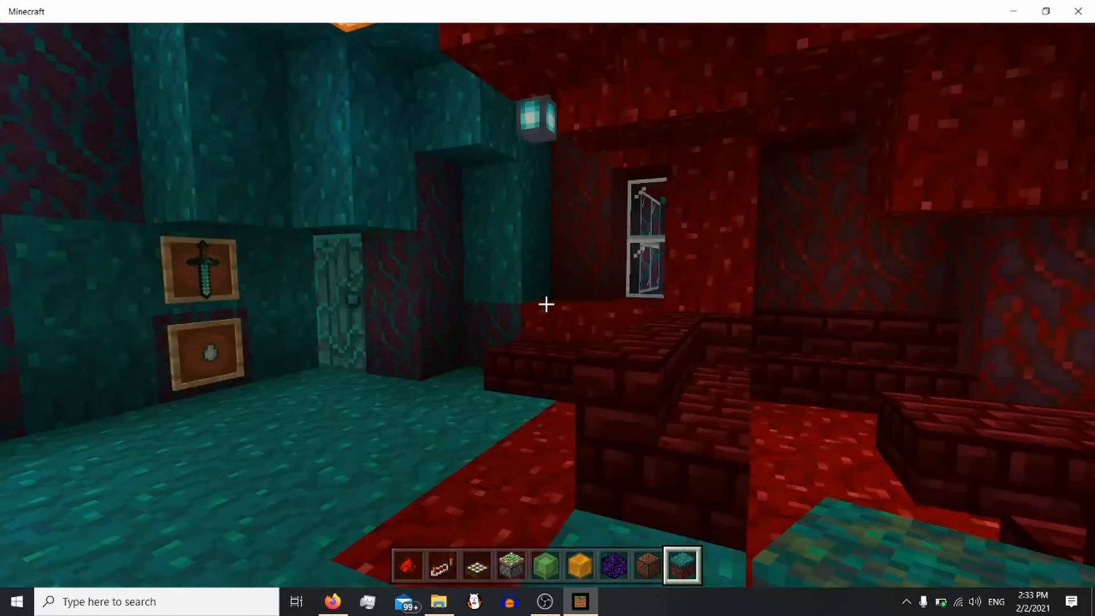
mouse_move(546, 303)
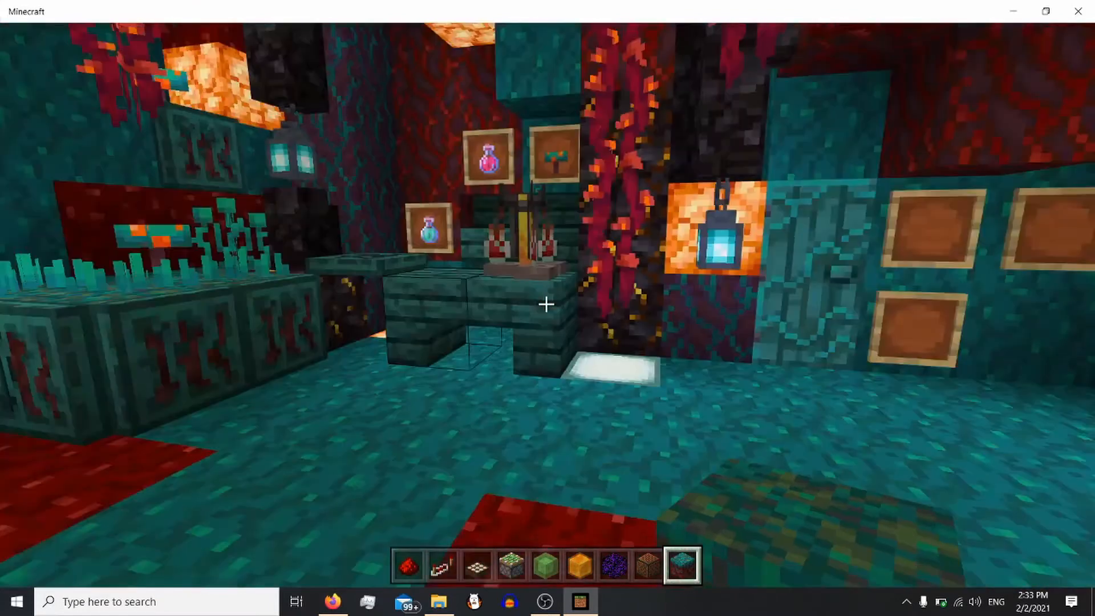